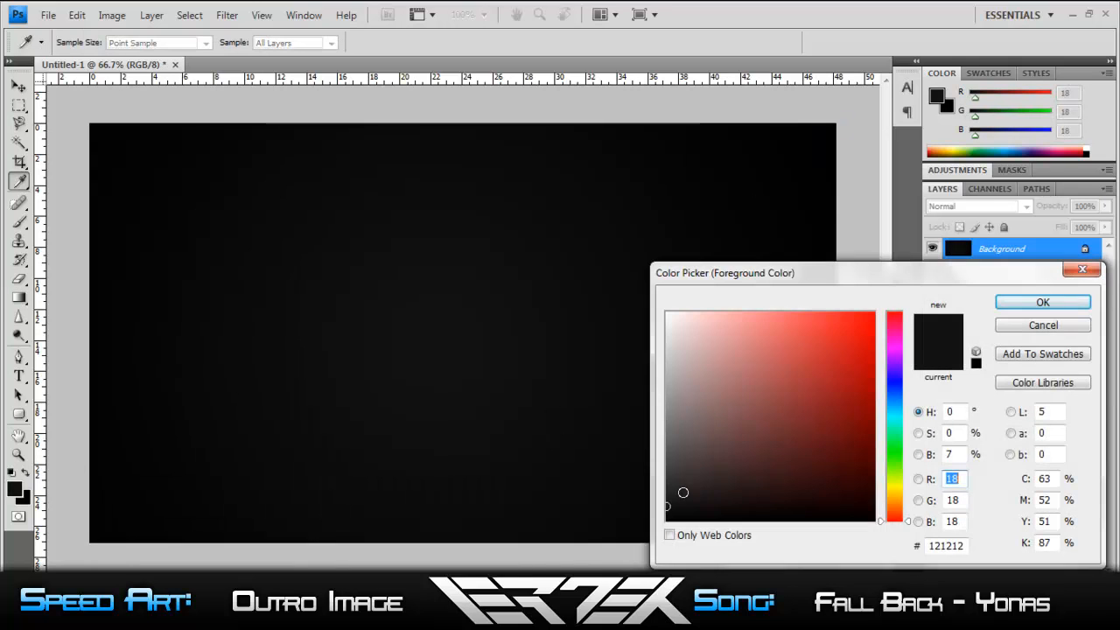
# - Set the foreground colour to near-black #121212 and fill the Background layer
pyautogui.click(1042, 302)
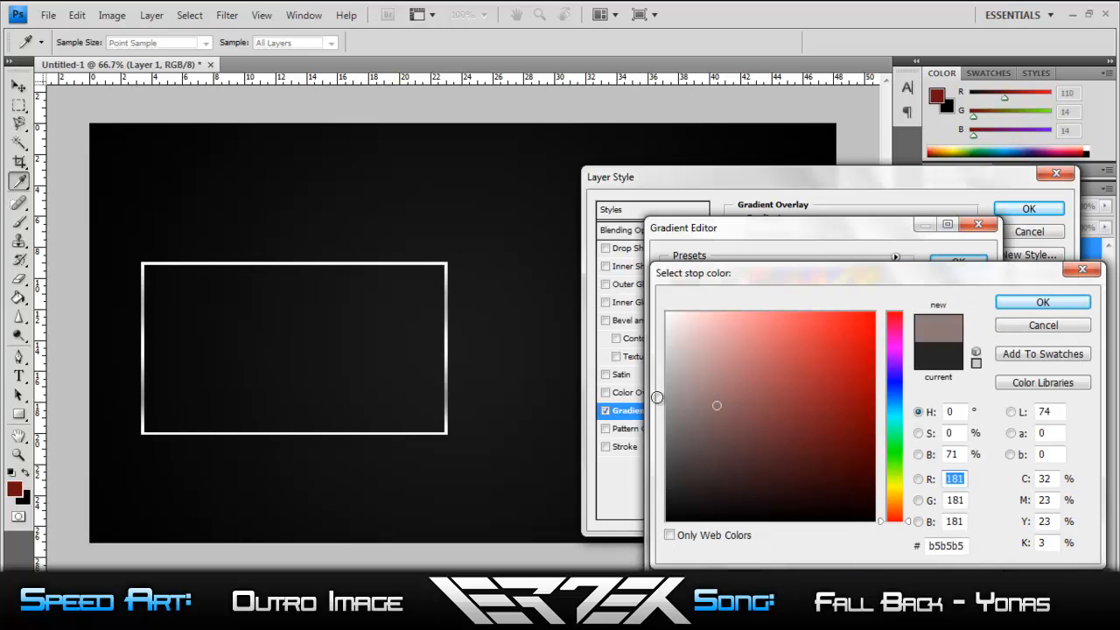
# - Set the frame's Gradient Overlay stops to grey tones for a metallic silver look
pyautogui.click(1042, 301)
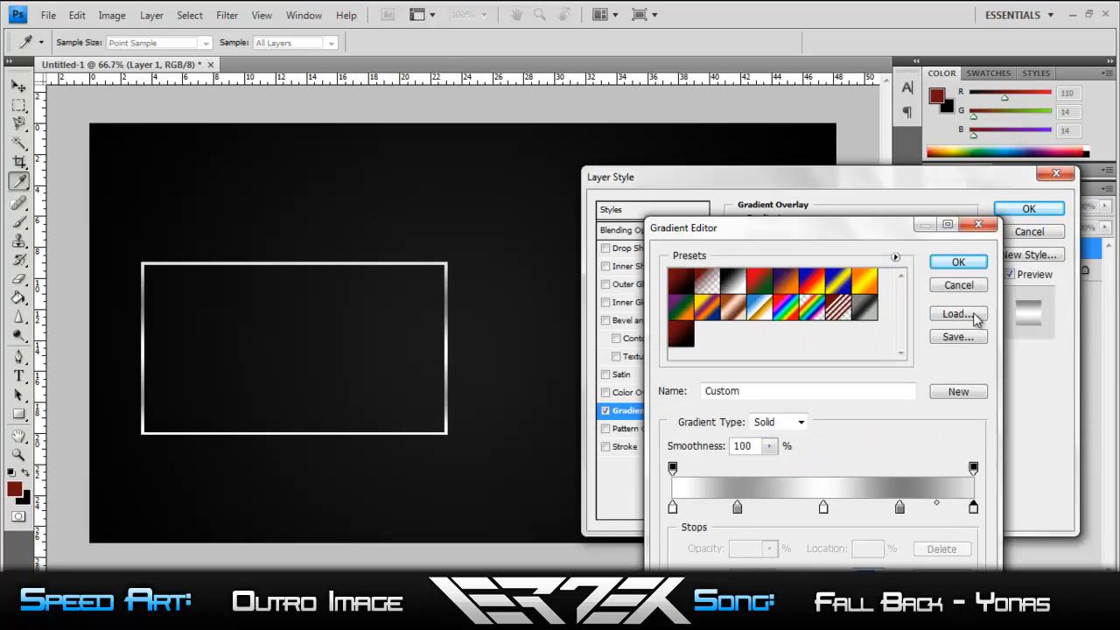
pyautogui.click(1028, 208)
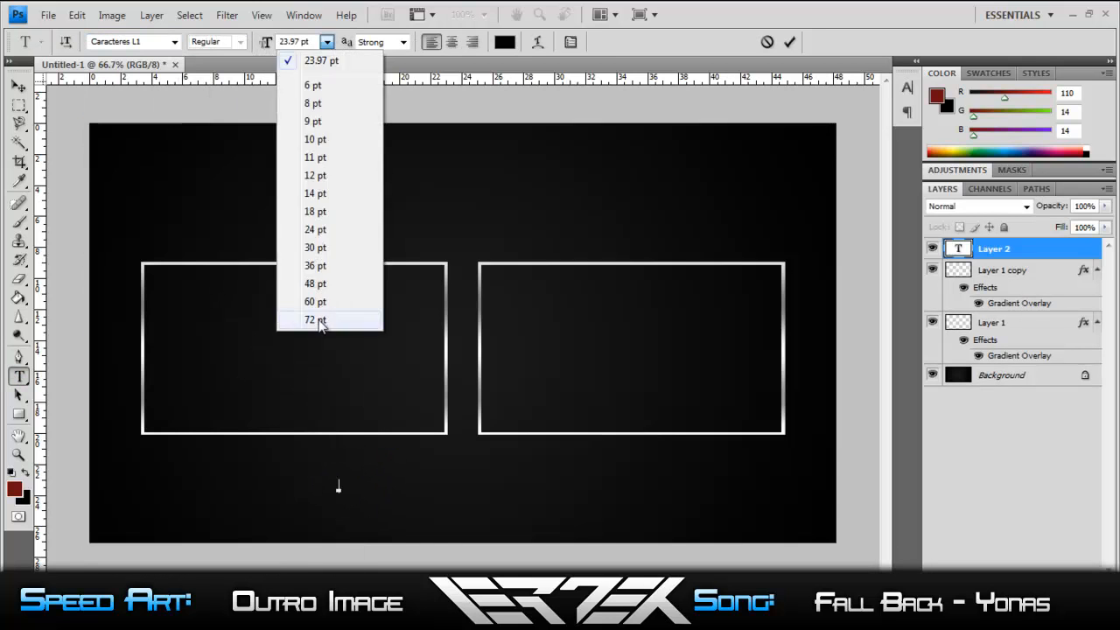
# - Choose 72 pt as the font size for the new text layer
pyautogui.click(314, 319)
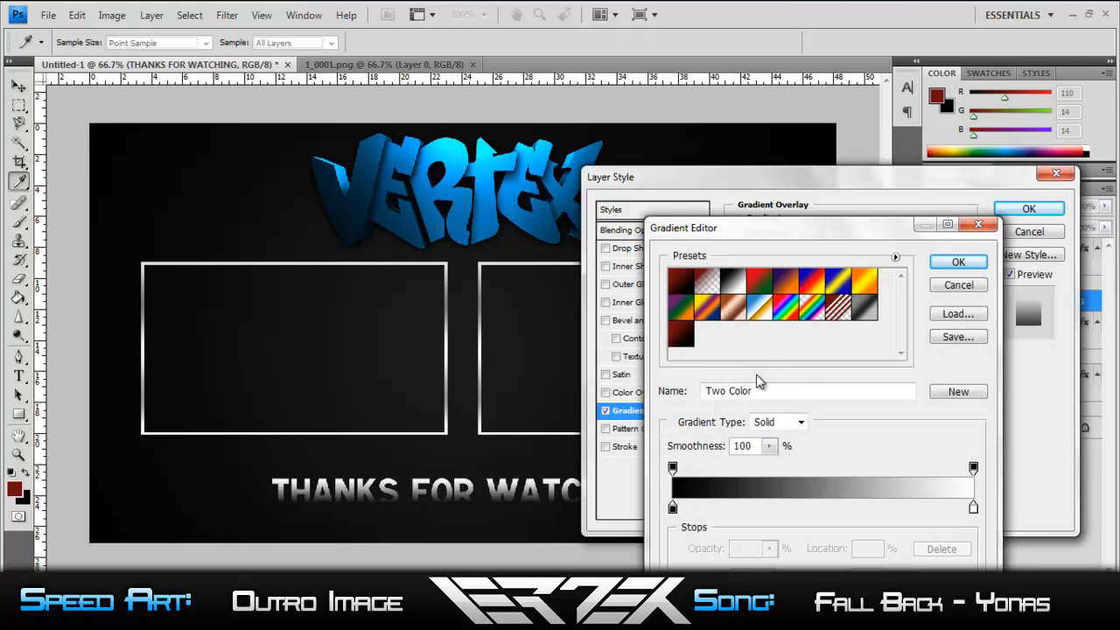
# - Recolour a stop in the THANKS FOR WATCHING gradient to a pale warm tint
pyautogui.click(730, 278)
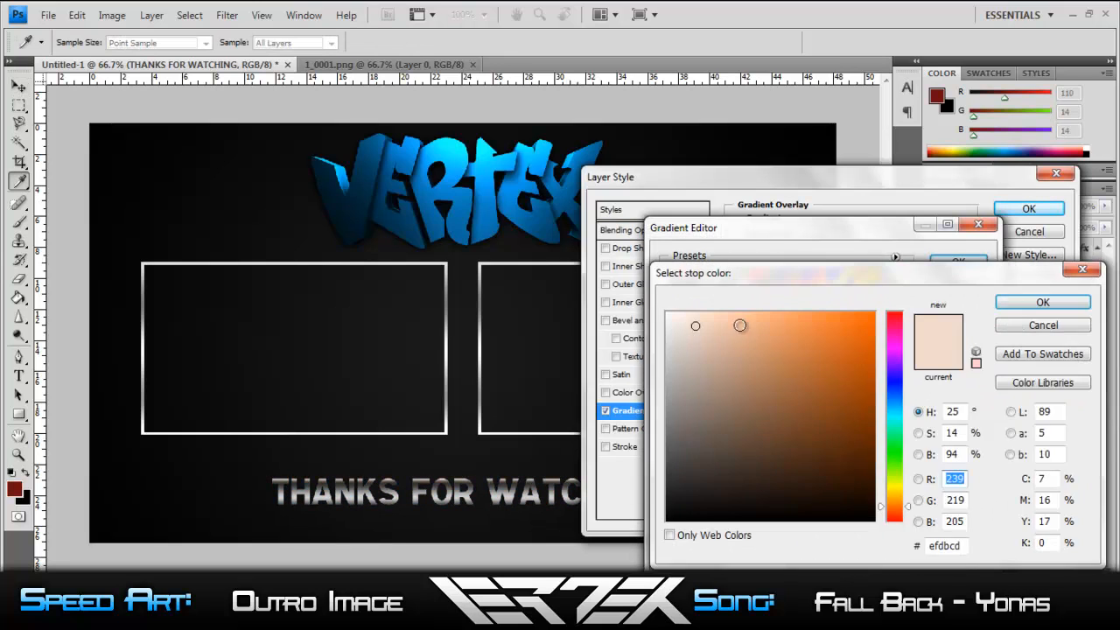
pyautogui.click(1042, 301)
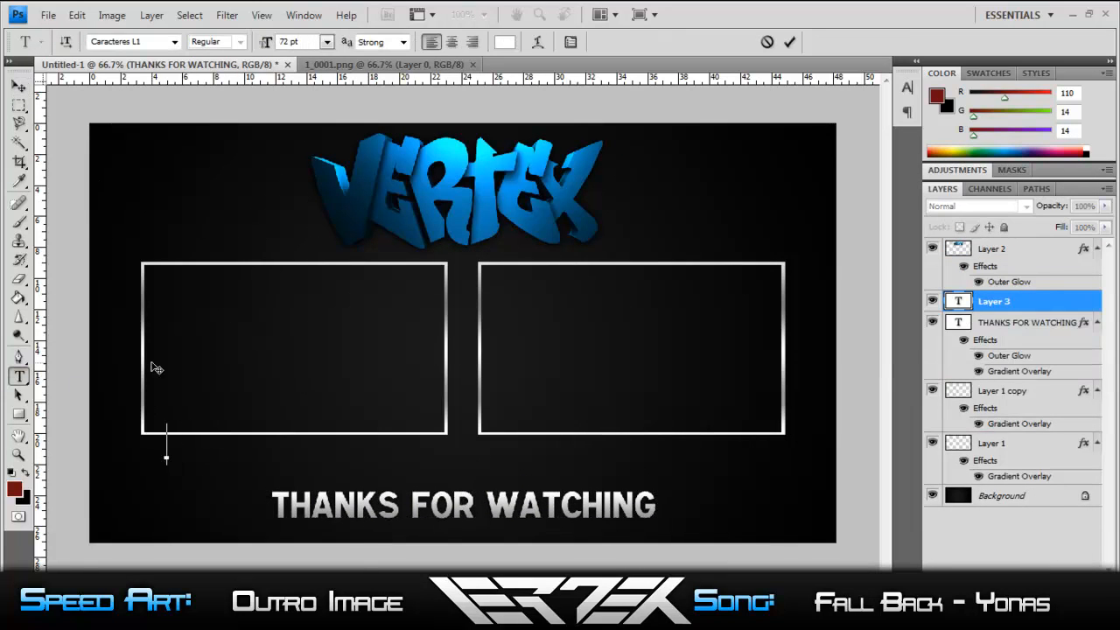
# - Type the captions FINAL IMAGE and PREVIOUS VIDEO beneath the two frames
pyautogui.write('FINAL IMAGE')
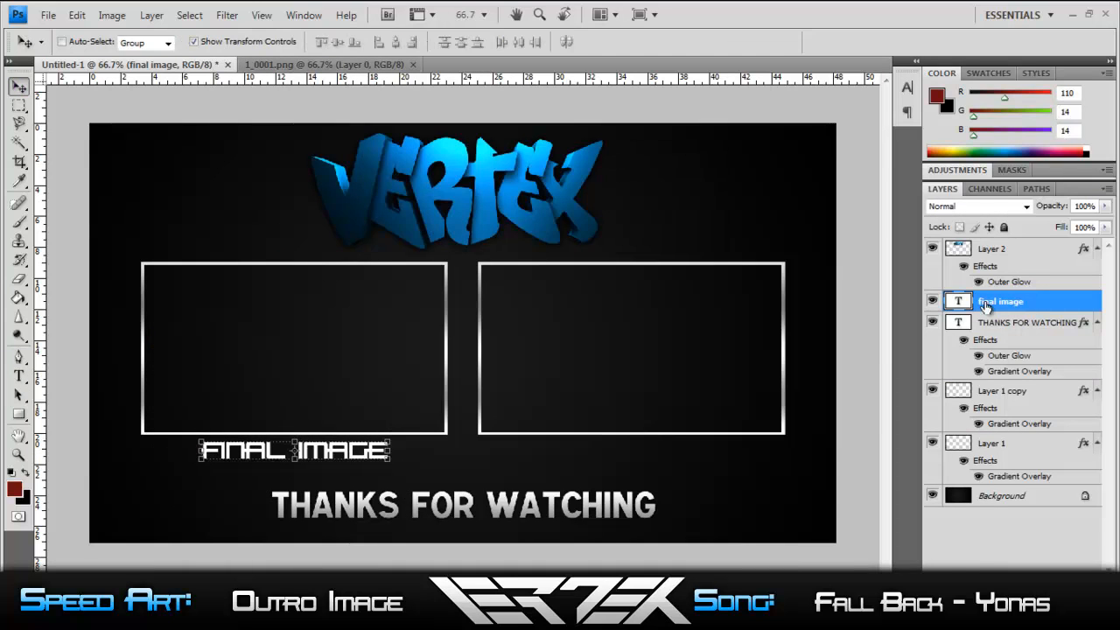
pyautogui.write('PREVIOUS VIDEO')
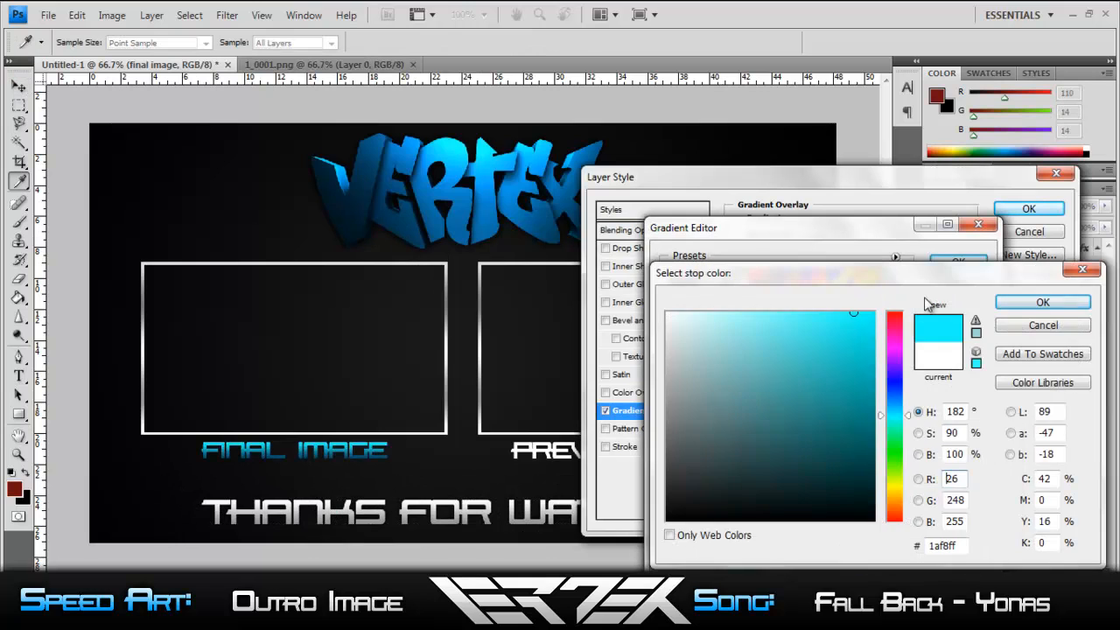
# - Give FINAL IMAGE a cyan gradient stop plus Bevel and Emboss, and apply
pyautogui.click(1041, 302)
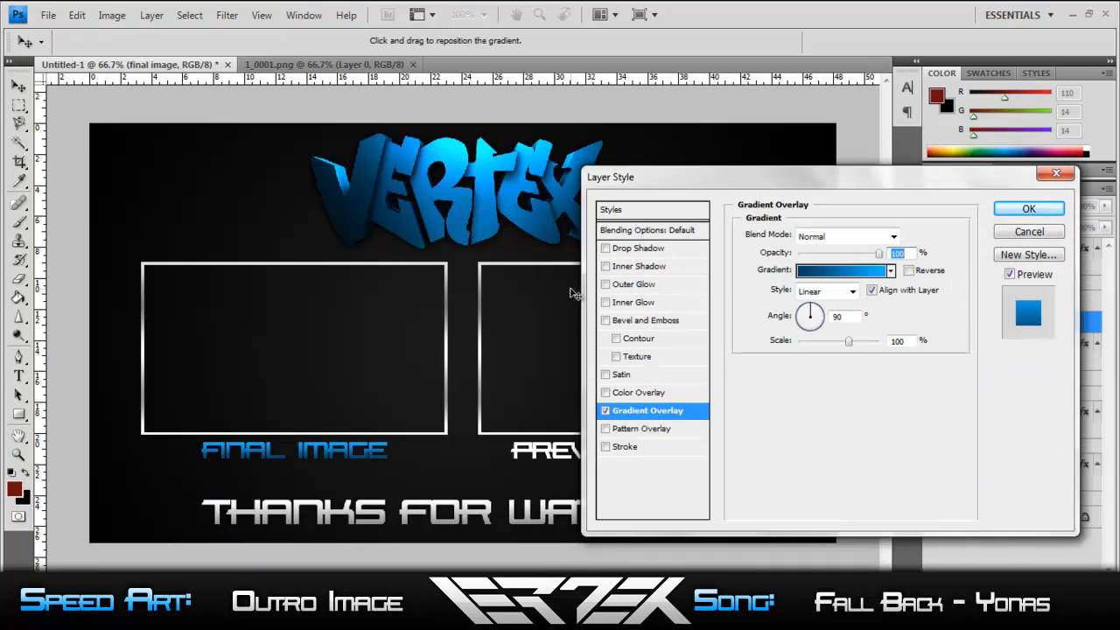
pyautogui.click(649, 319)
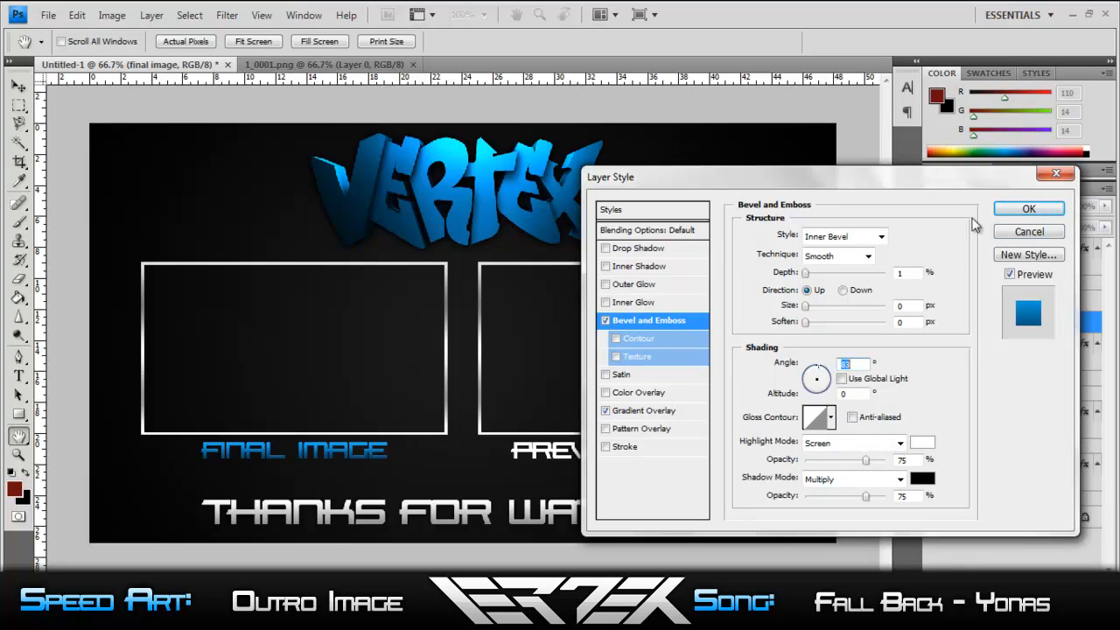
pyautogui.click(626, 446)
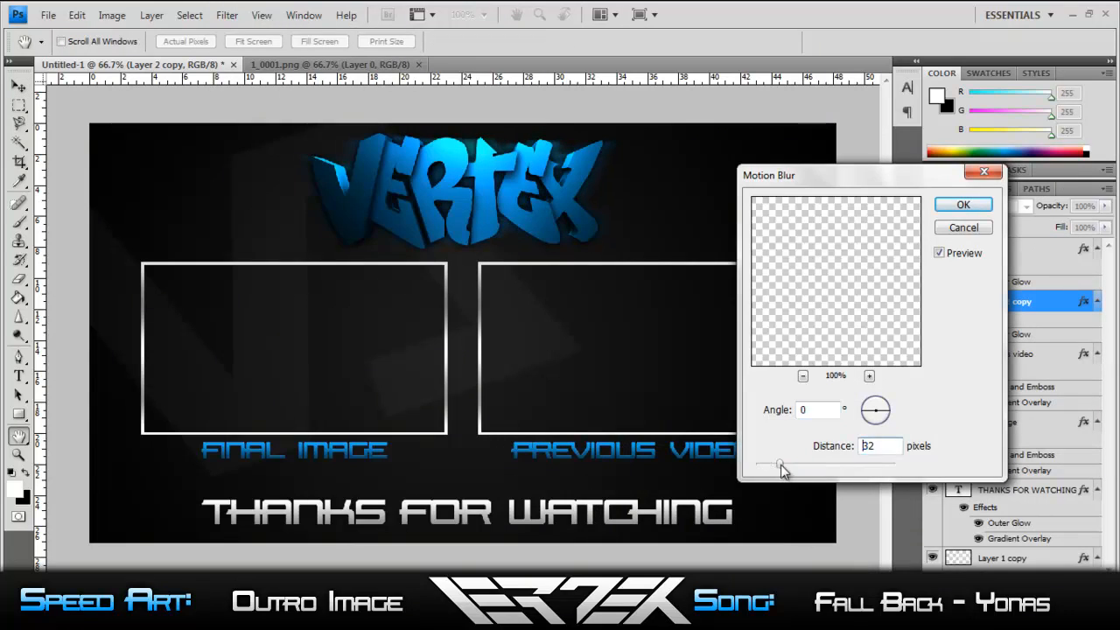
# - Apply a 32 px Motion Blur to the duplicated VERTEX logo layer
pyautogui.click(962, 204)
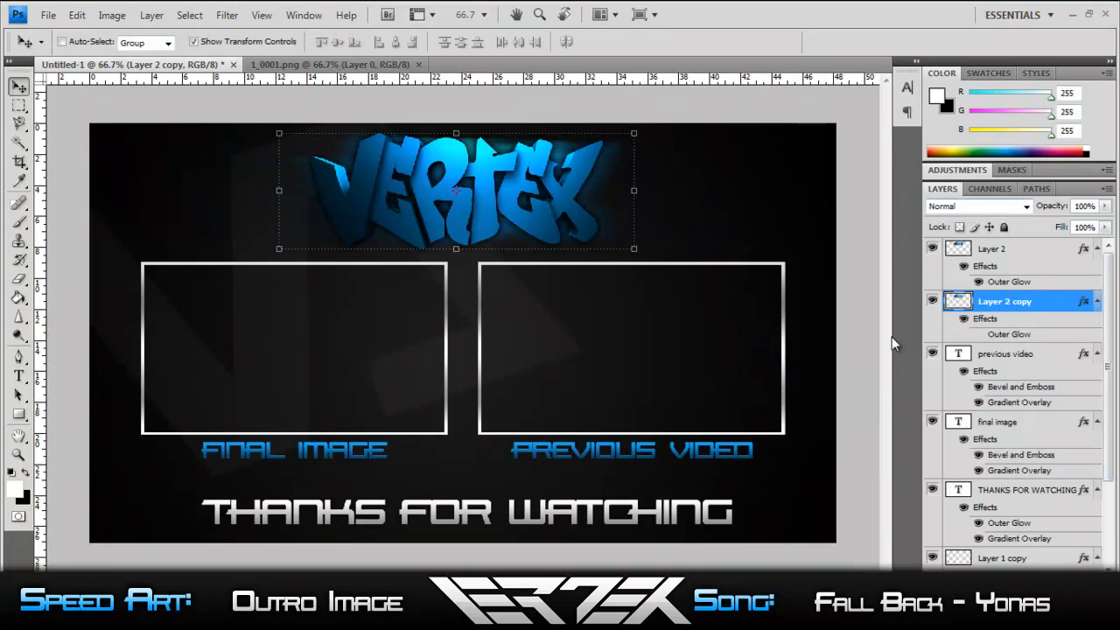
# - Draw a rounded bar at the top left and set its blue glow colour
pyautogui.moveTo(161, 175); pyautogui.dragTo(284, 205)
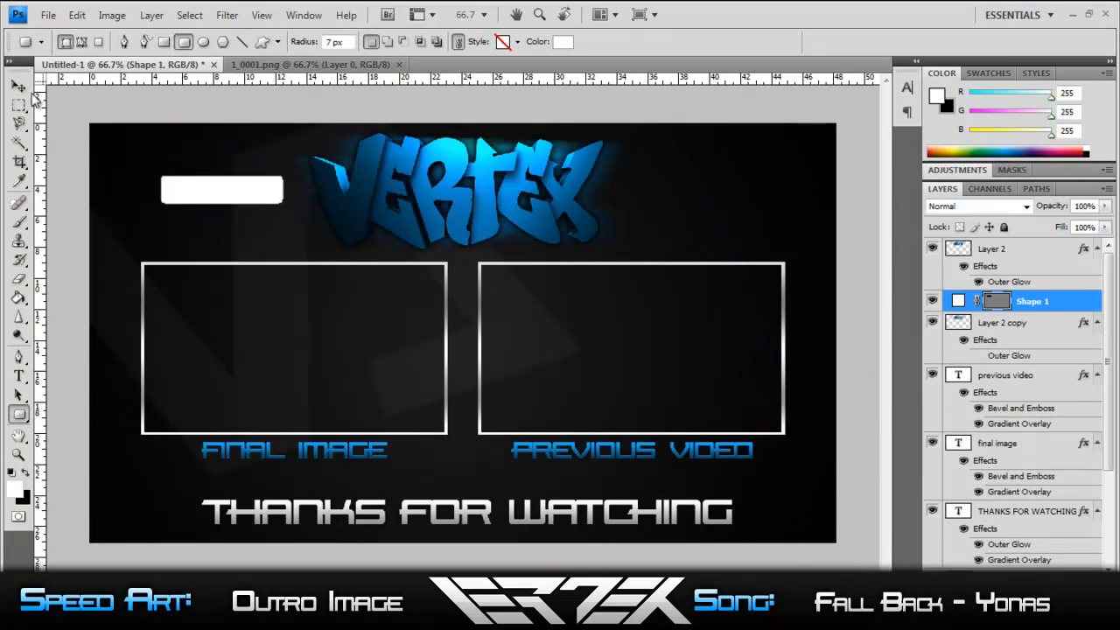
pyautogui.click(19, 86)
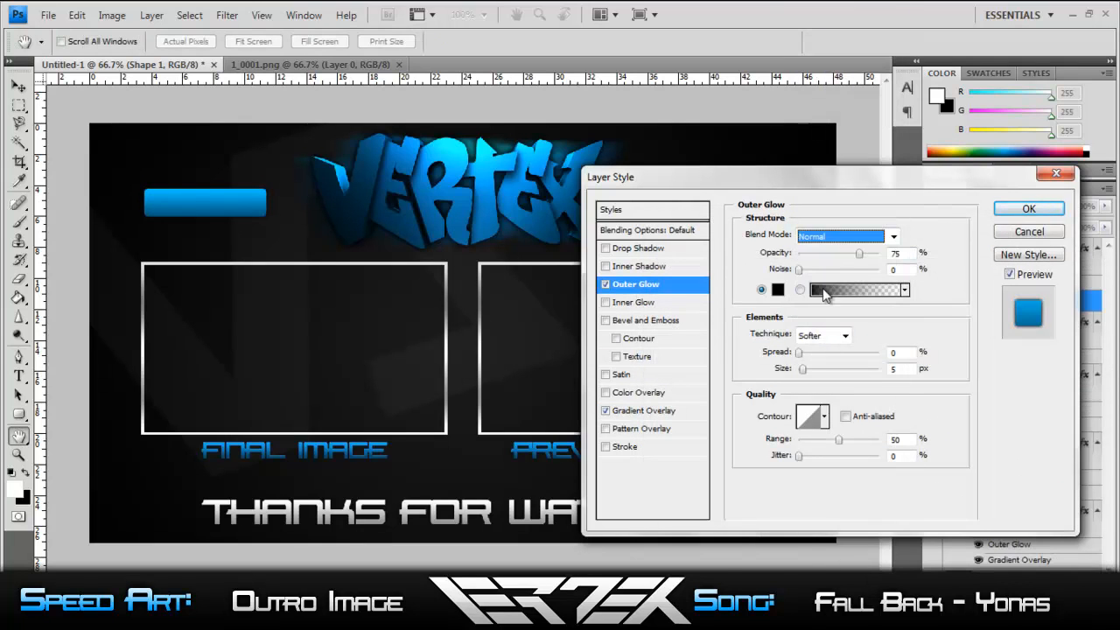
pyautogui.click(1027, 209)
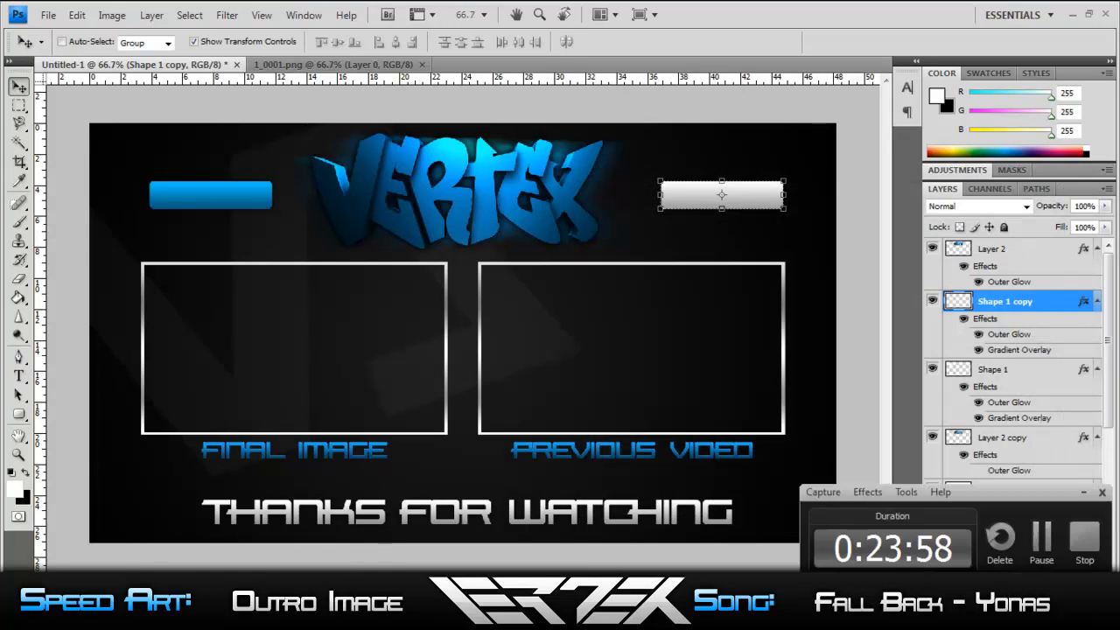
# - Type SUBSCRIBE on the blue bar and add a dark Color Overlay and Inner Glow
pyautogui.write('SUBSCRIBE')
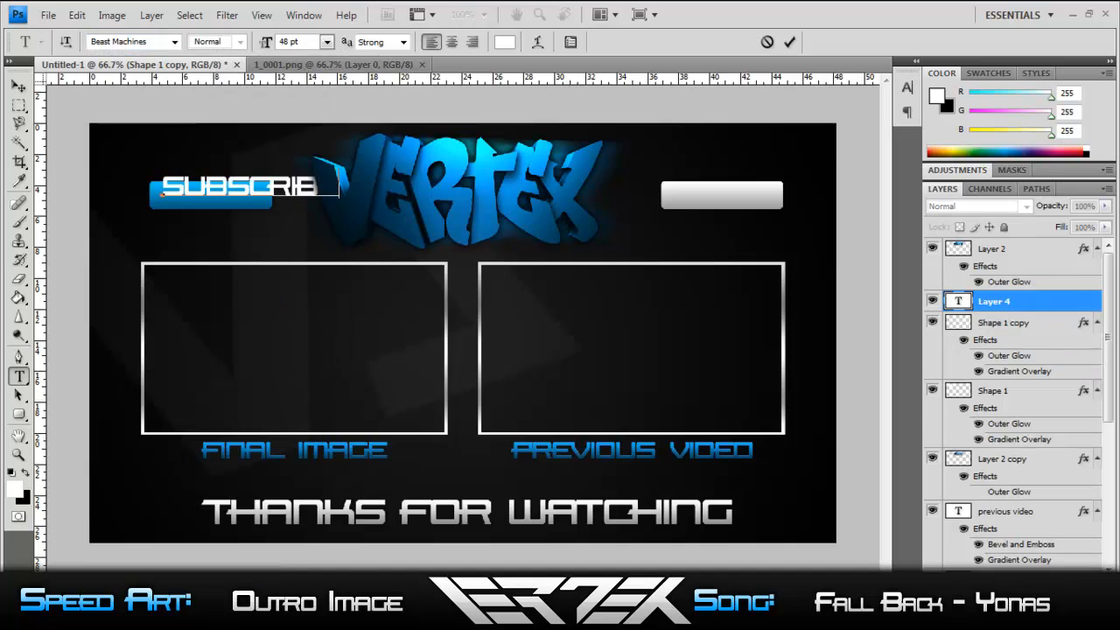
pyautogui.doubleClick(993, 301)
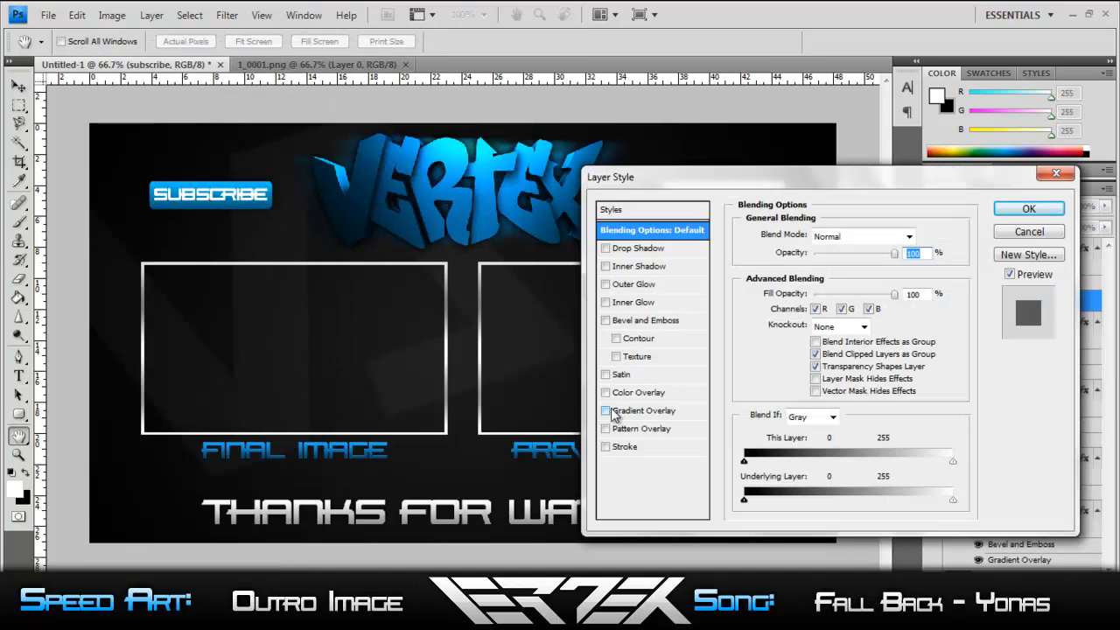
pyautogui.click(605, 392)
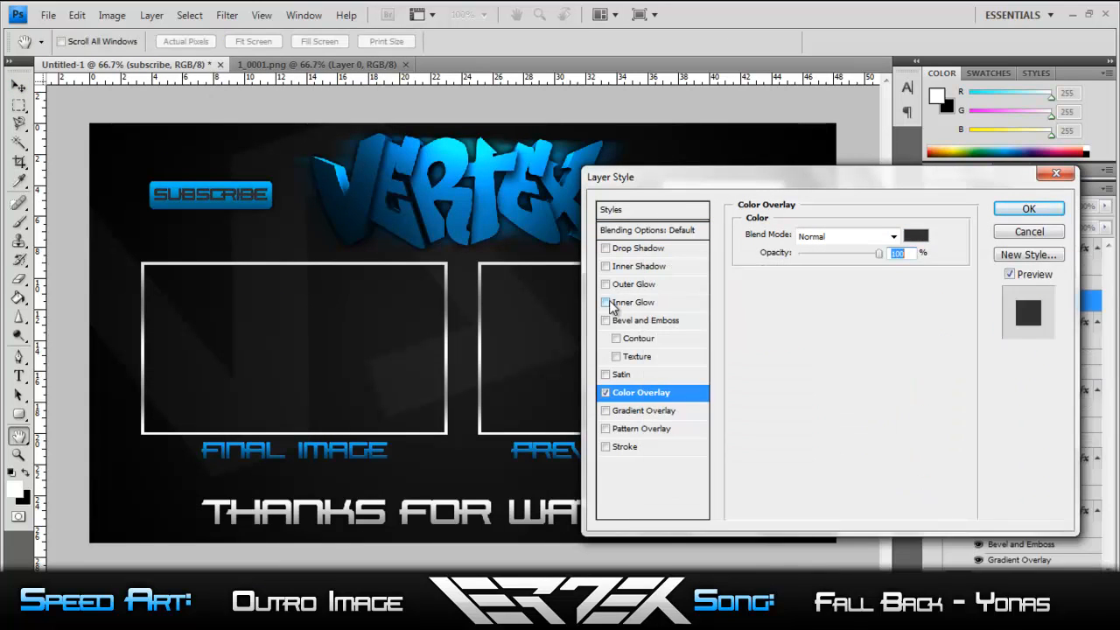
pyautogui.click(1029, 208)
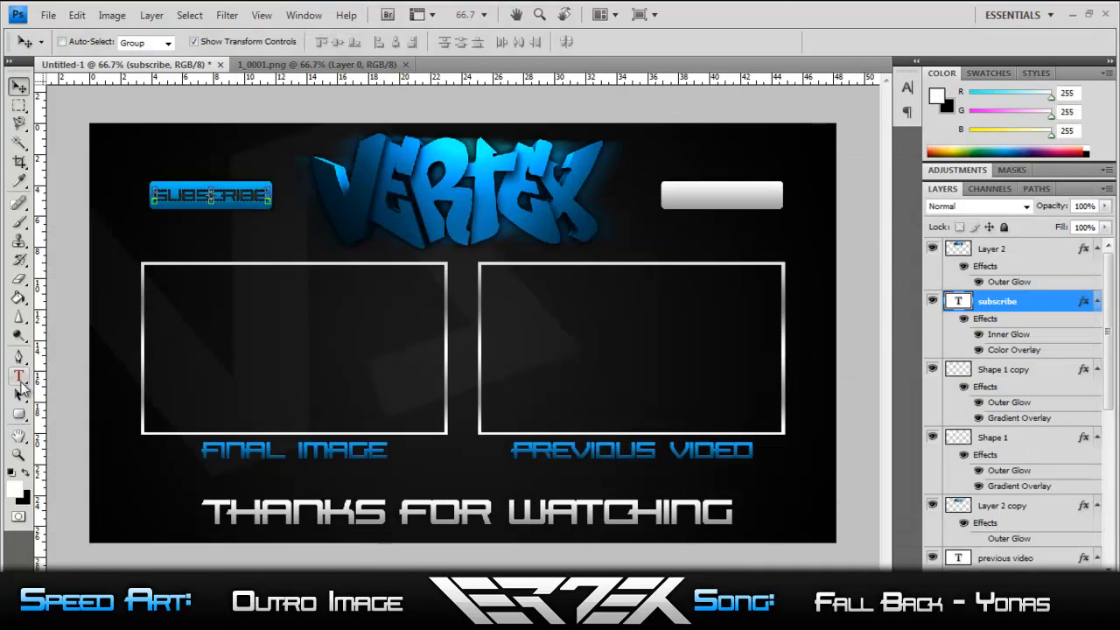